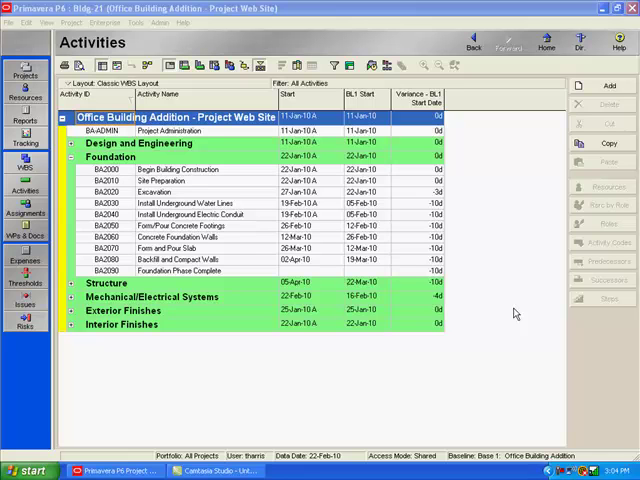
{"action": "mouse_move", "coordinate": [512, 305]}
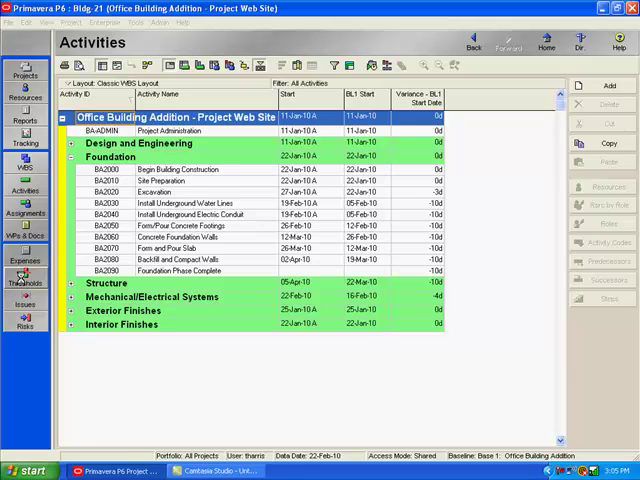
Open the project's Thresholds window from the Directory bar
{"action": "left_click", "coordinate": [23, 283]}
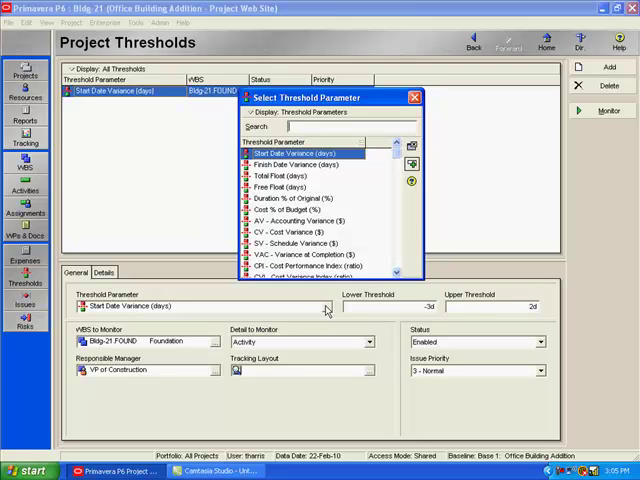
{"action": "mouse_move", "coordinate": [325, 312]}
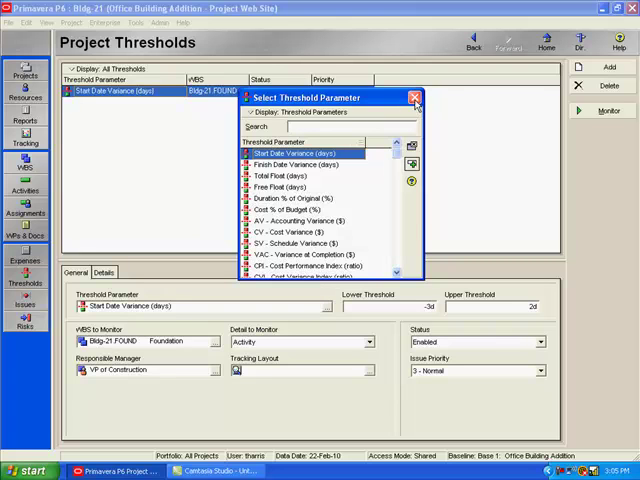
Dismiss the Select Threshold Parameter list, returning to the Foundation threshold's General settings
{"action": "left_click", "coordinate": [413, 97]}
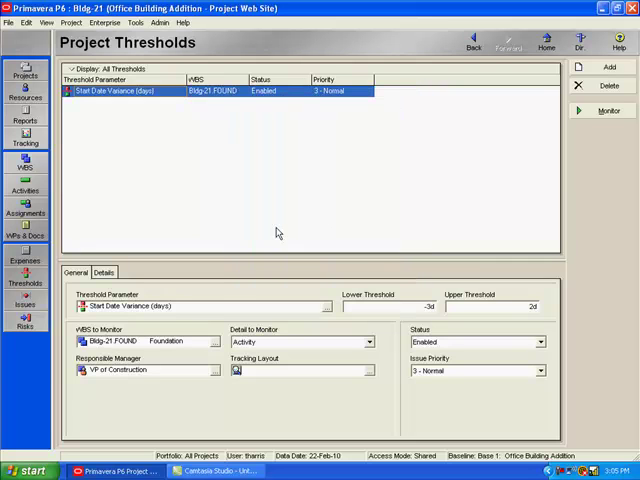
{"action": "mouse_move", "coordinate": [178, 316]}
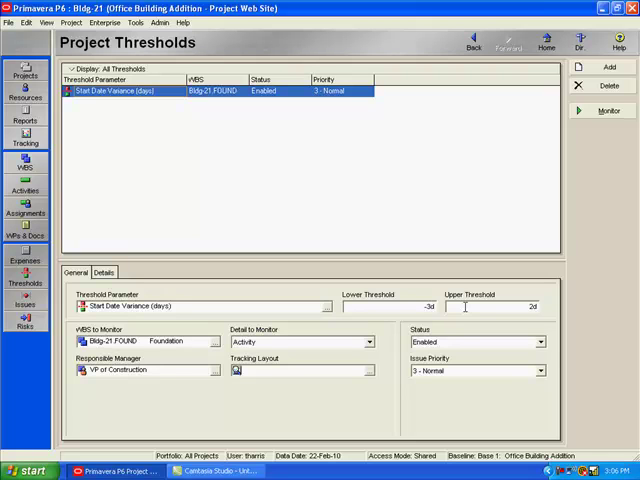
{"action": "mouse_move", "coordinate": [460, 307]}
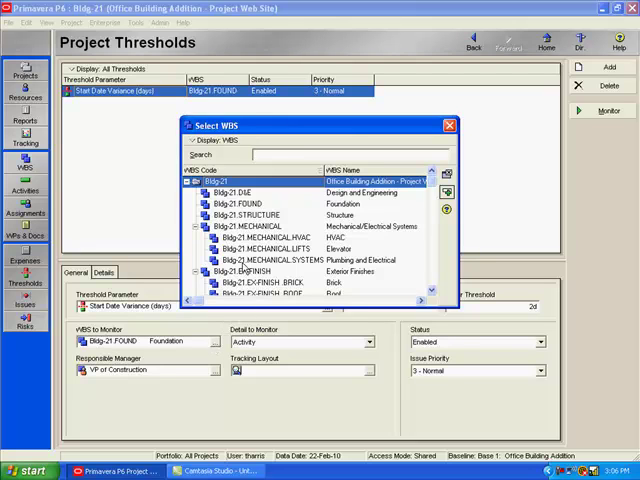
{"action": "mouse_move", "coordinate": [243, 267]}
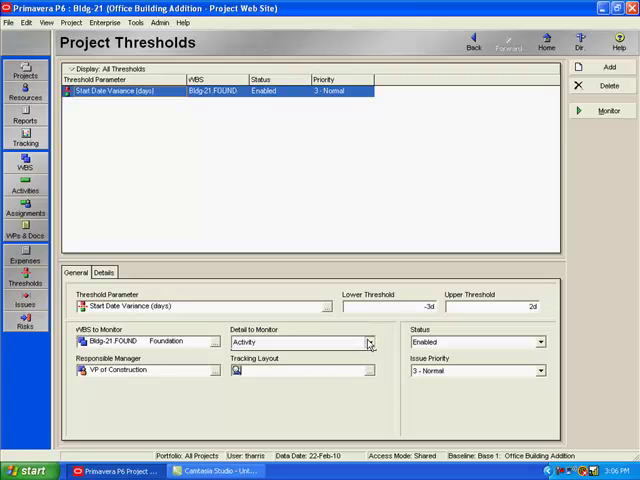
{"action": "left_click", "coordinate": [368, 342]}
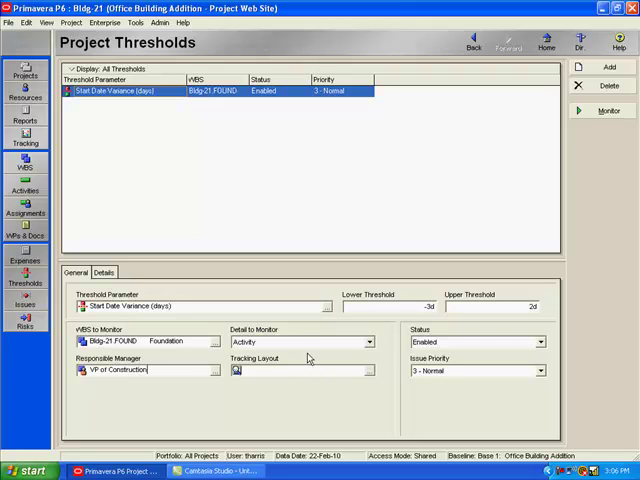
{"action": "mouse_move", "coordinate": [517, 346]}
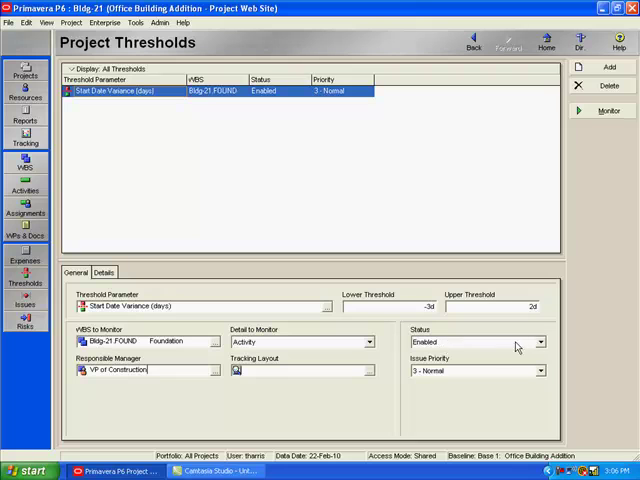
Keep the Foundation start variance threshold Enabled and set issue priority to 1 - Top
{"action": "left_click", "coordinate": [540, 343]}
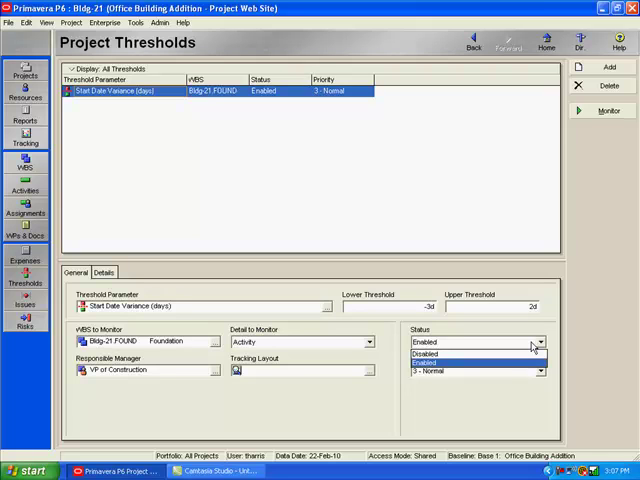
{"action": "left_click", "coordinate": [428, 354]}
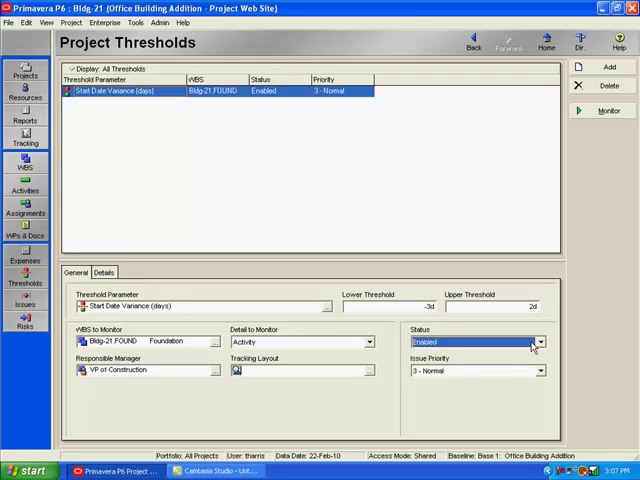
{"action": "mouse_move", "coordinate": [523, 372]}
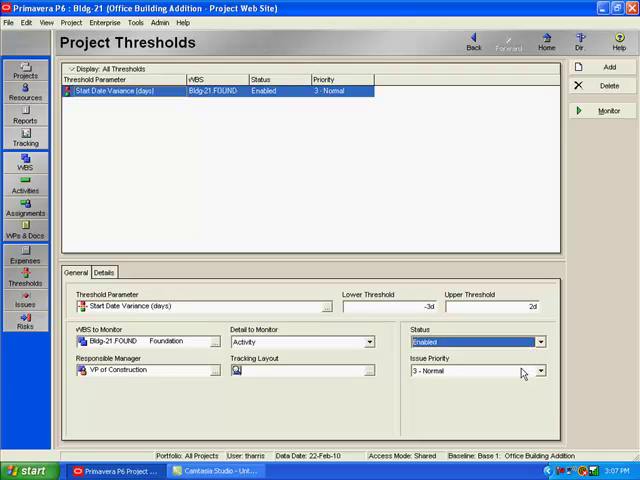
{"action": "left_click", "coordinate": [539, 371]}
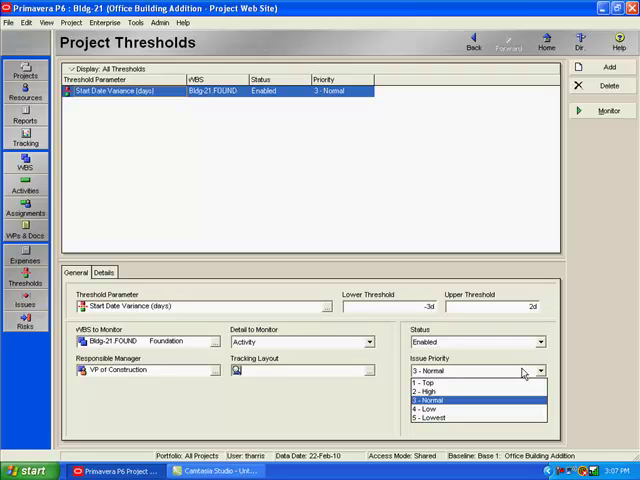
{"action": "left_click", "coordinate": [420, 383]}
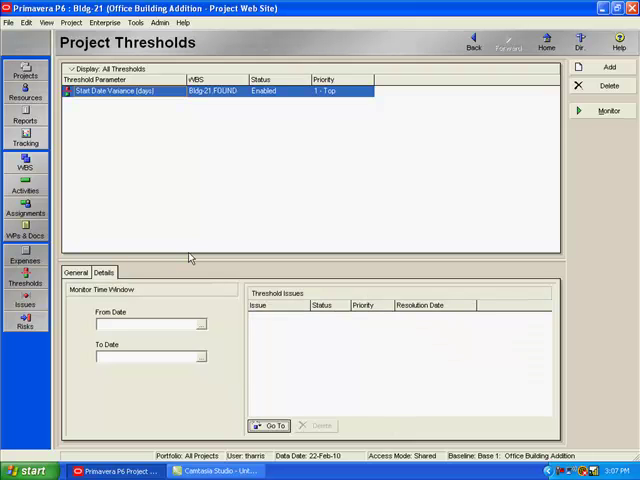
{"action": "mouse_move", "coordinate": [135, 290]}
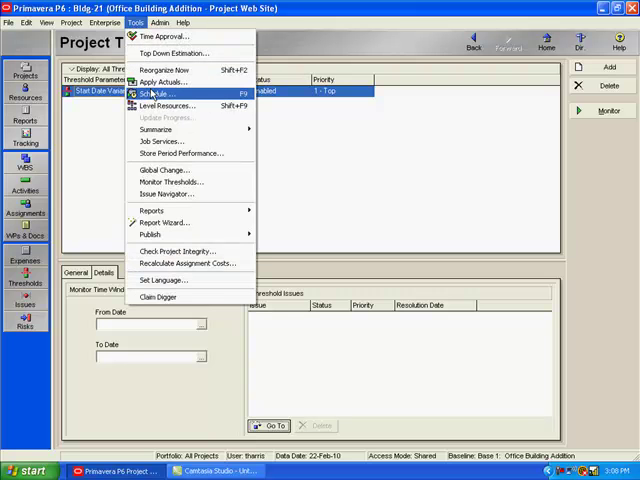
{"action": "mouse_move", "coordinate": [170, 182]}
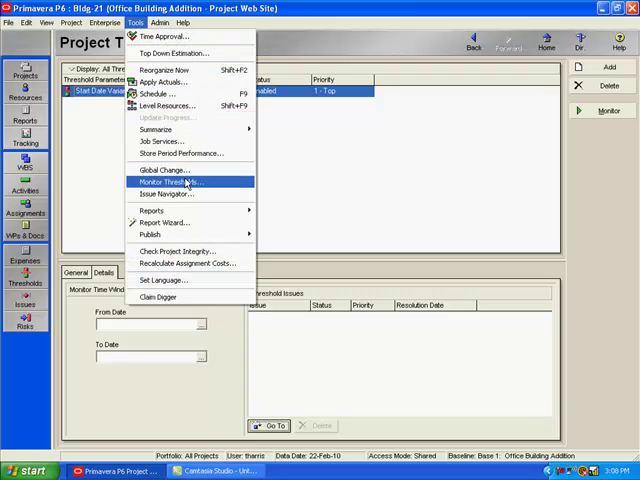
Open the Monitor Thresholds dialog for the Start Date Variance threshold
{"action": "left_click", "coordinate": [166, 181]}
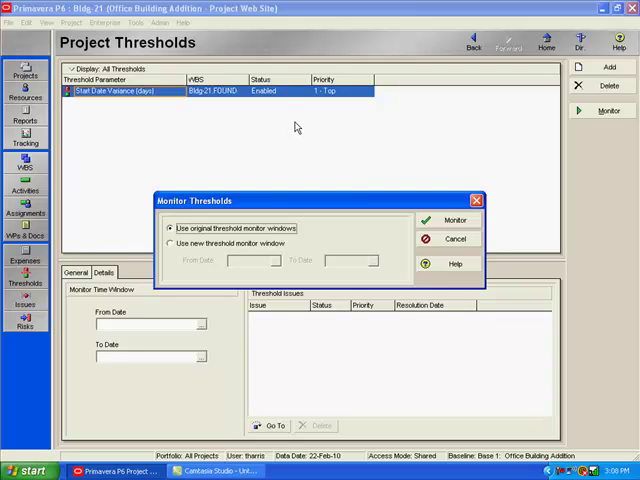
{"action": "mouse_move", "coordinate": [287, 128]}
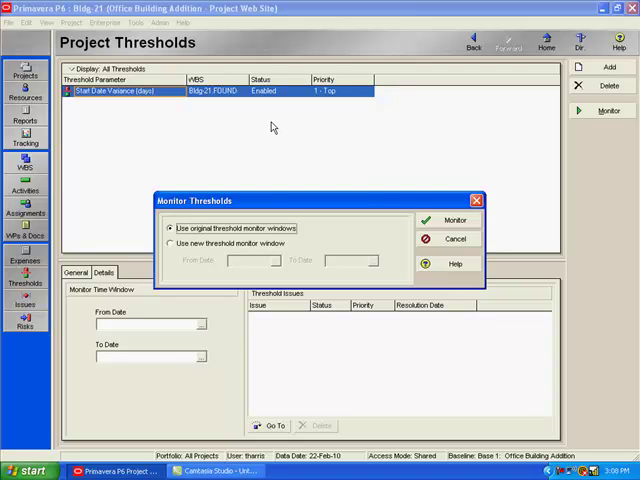
{"action": "mouse_move", "coordinate": [264, 127]}
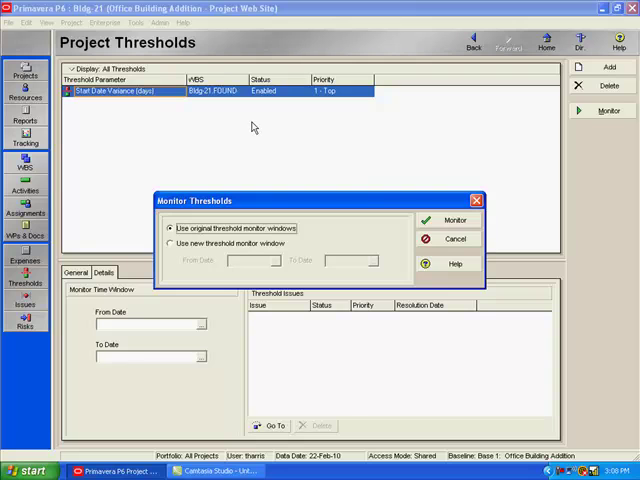
{"action": "mouse_move", "coordinate": [248, 127]}
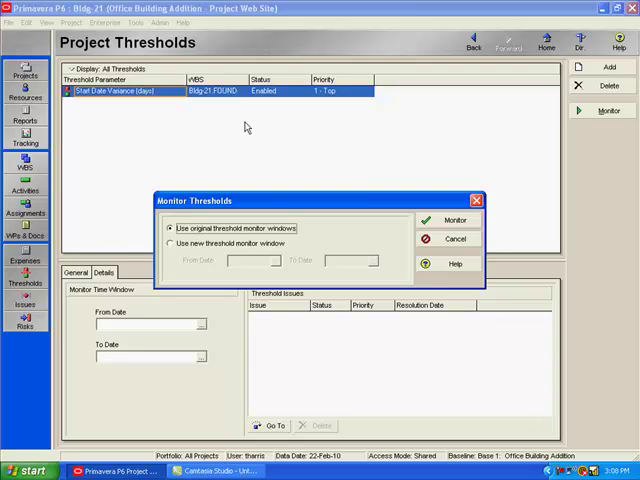
{"action": "mouse_move", "coordinate": [240, 126]}
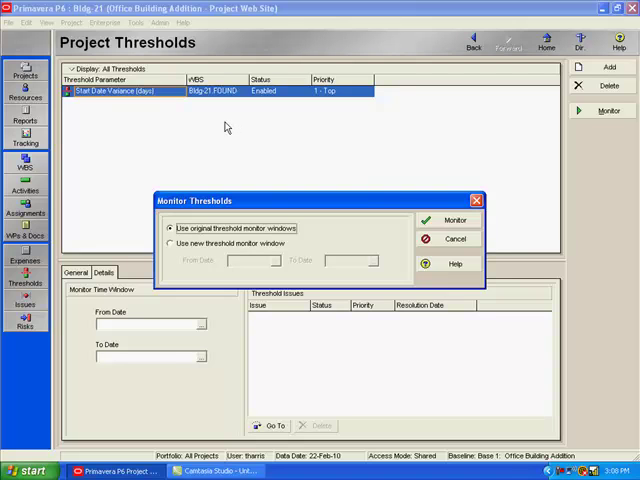
{"action": "mouse_move", "coordinate": [206, 128]}
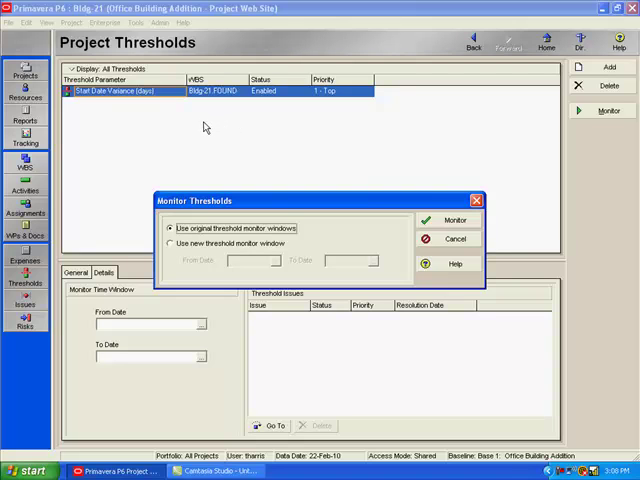
{"action": "mouse_move", "coordinate": [190, 128]}
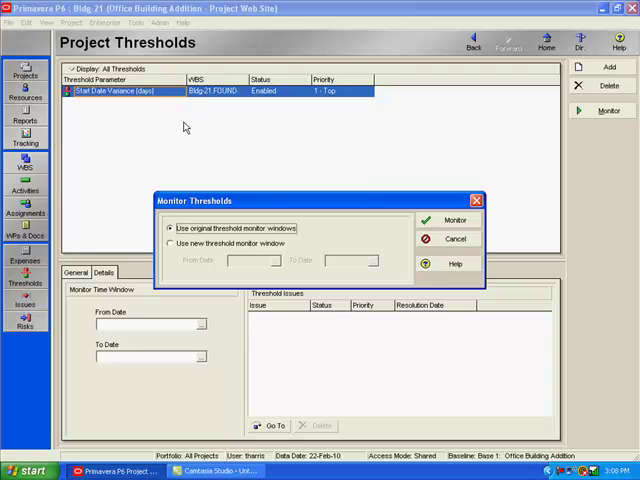
{"action": "mouse_move", "coordinate": [157, 127]}
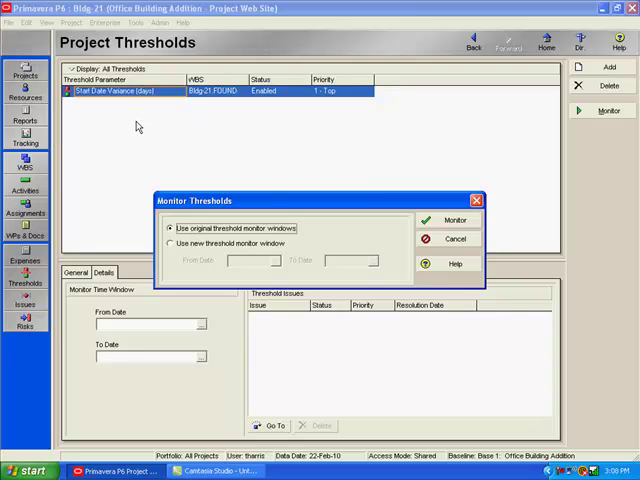
{"action": "mouse_move", "coordinate": [131, 127]}
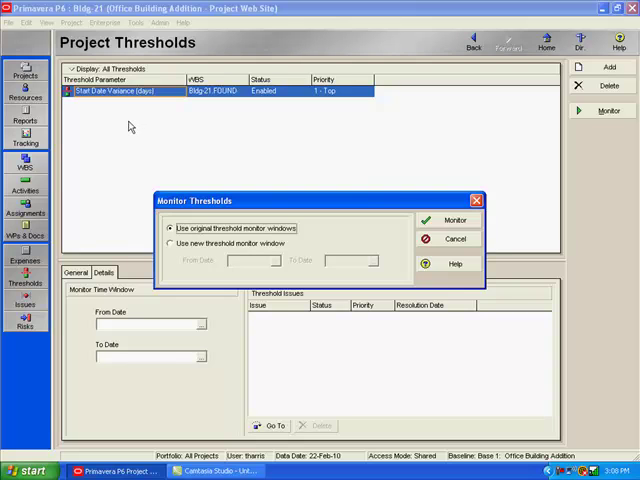
{"action": "mouse_move", "coordinate": [102, 114]}
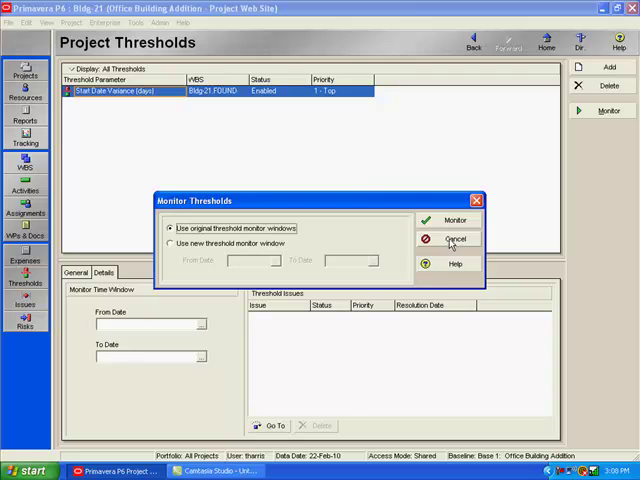
Run monitoring on the Start Date Variance threshold and acknowledge the 8 new issues
{"action": "left_click", "coordinate": [453, 239]}
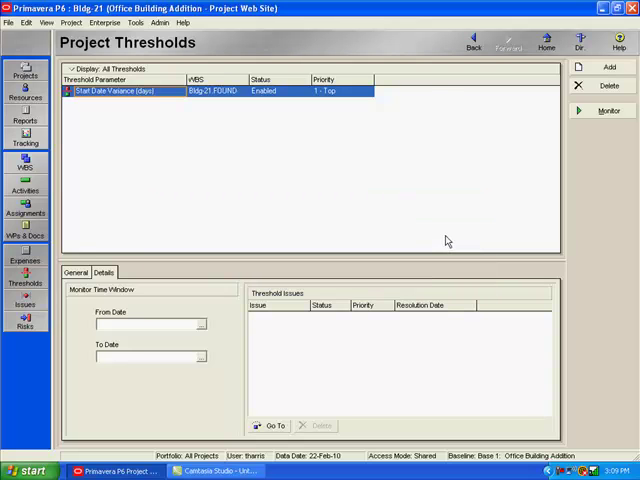
{"action": "mouse_move", "coordinate": [632, 88]}
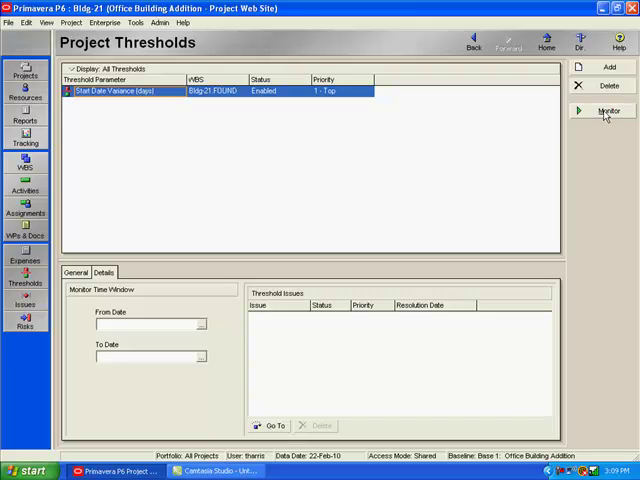
{"action": "left_click", "coordinate": [609, 111]}
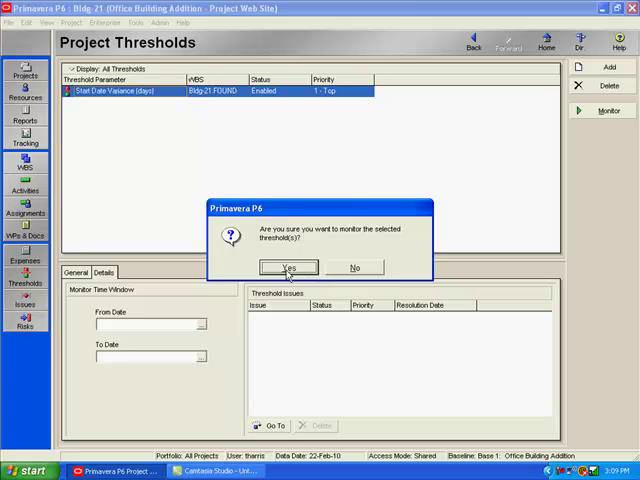
{"action": "left_click", "coordinate": [289, 267]}
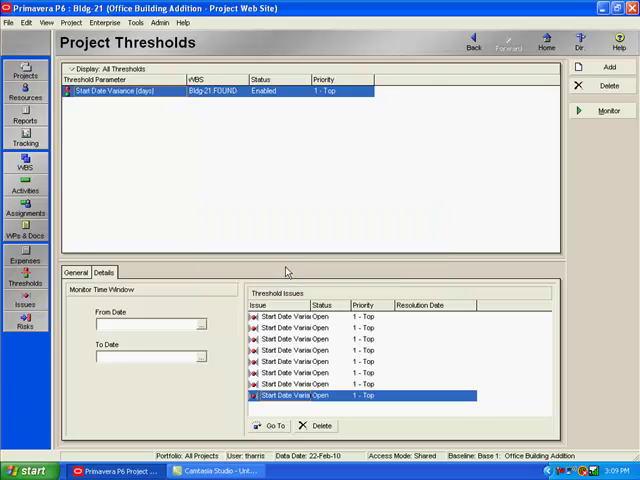
{"action": "left_click", "coordinate": [586, 110]}
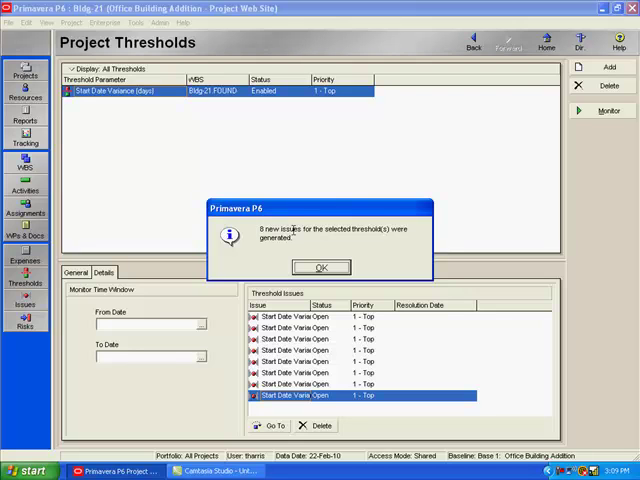
{"action": "mouse_move", "coordinate": [291, 228]}
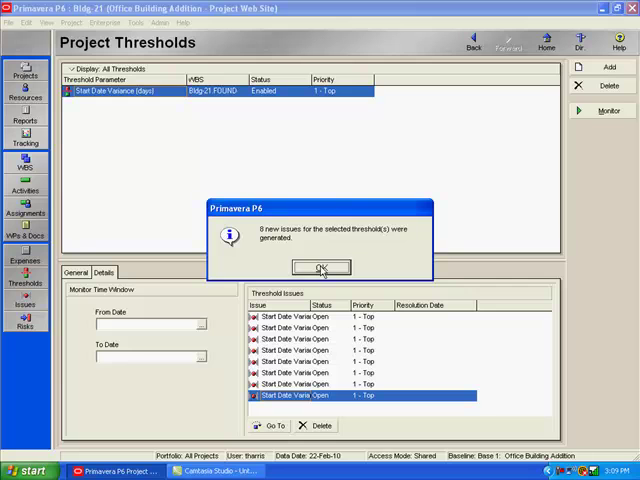
{"action": "left_click", "coordinate": [319, 268]}
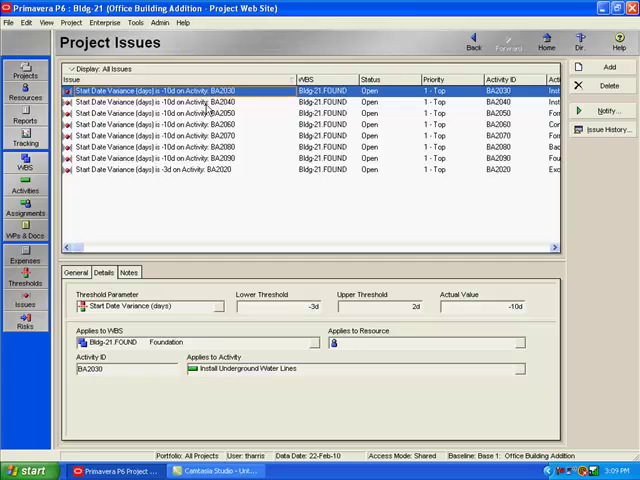
{"action": "mouse_move", "coordinate": [225, 210]}
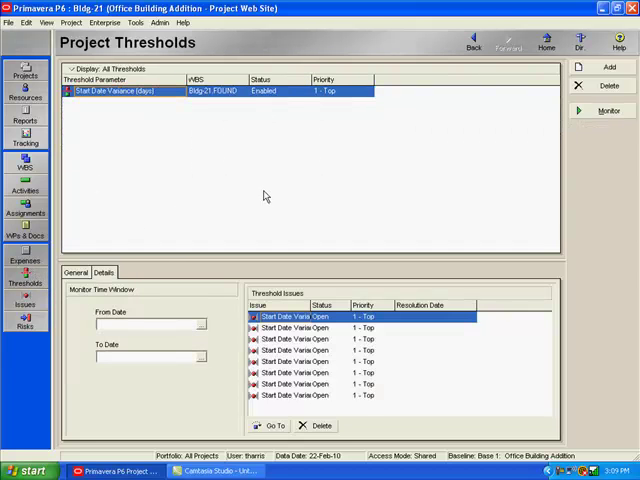
{"action": "mouse_move", "coordinate": [310, 138]}
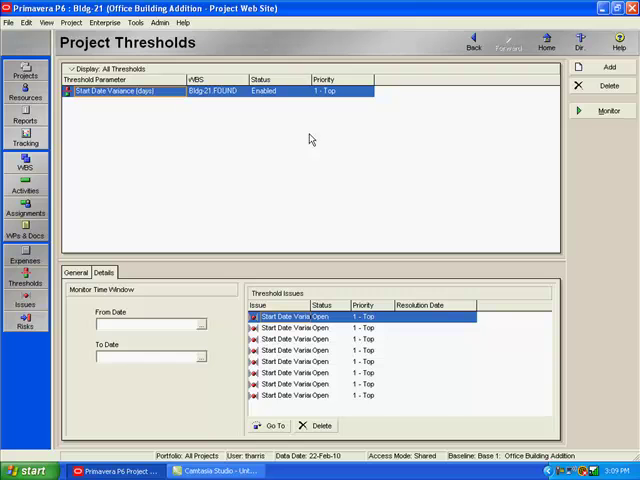
{"action": "mouse_move", "coordinate": [288, 112]}
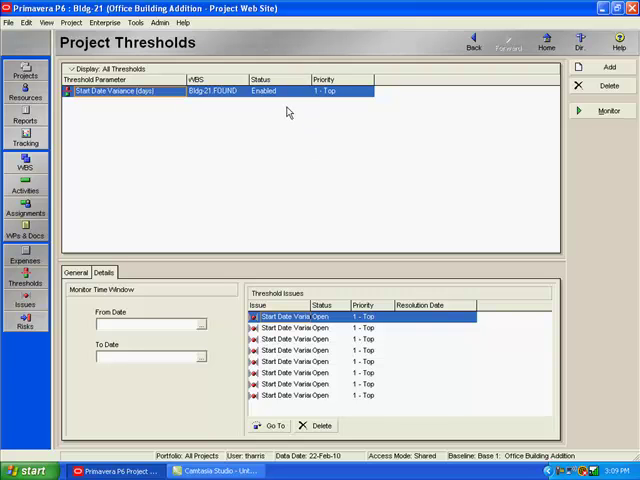
{"action": "mouse_move", "coordinate": [287, 115]}
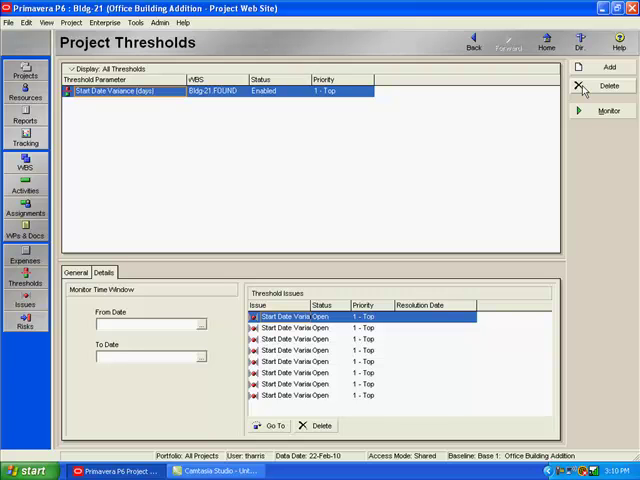
{"action": "mouse_move", "coordinate": [450, 181]}
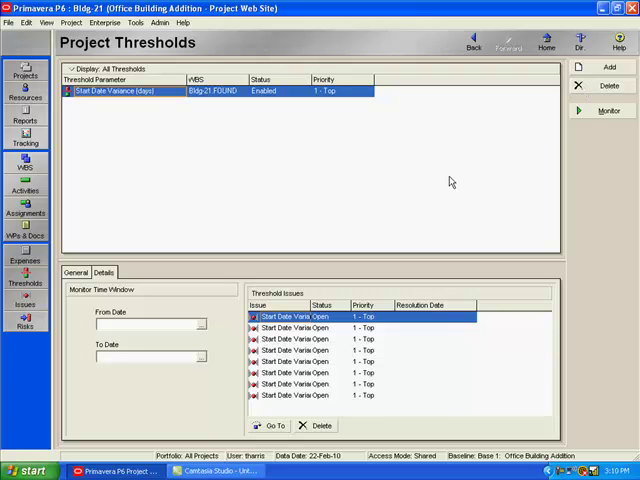
{"action": "mouse_move", "coordinate": [111, 201]}
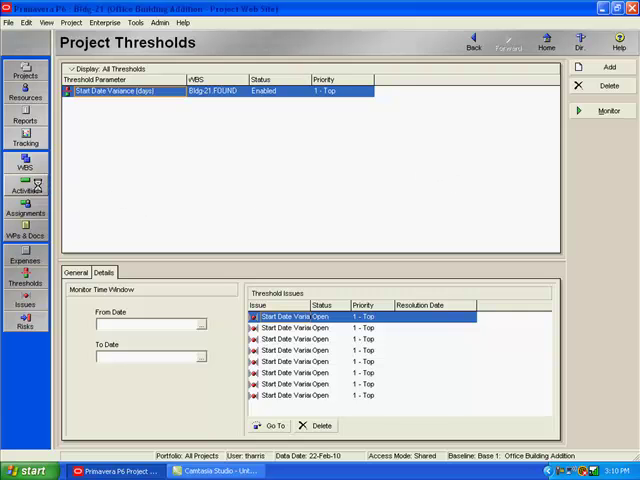
Review the Foundation activities' Variance - BL1 Start Date values
{"action": "left_click", "coordinate": [25, 183]}
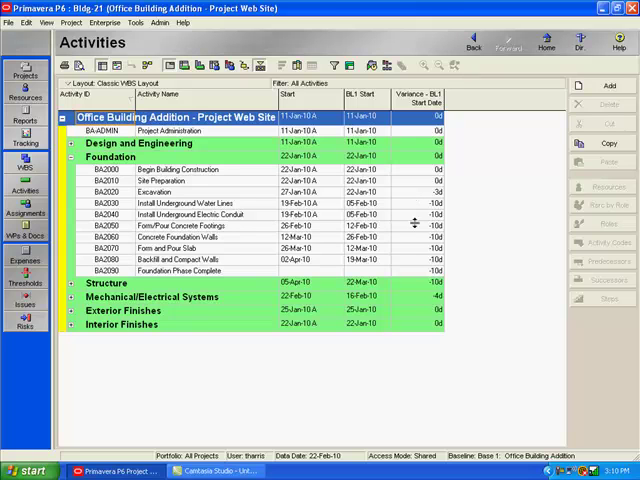
{"action": "mouse_move", "coordinate": [413, 222]}
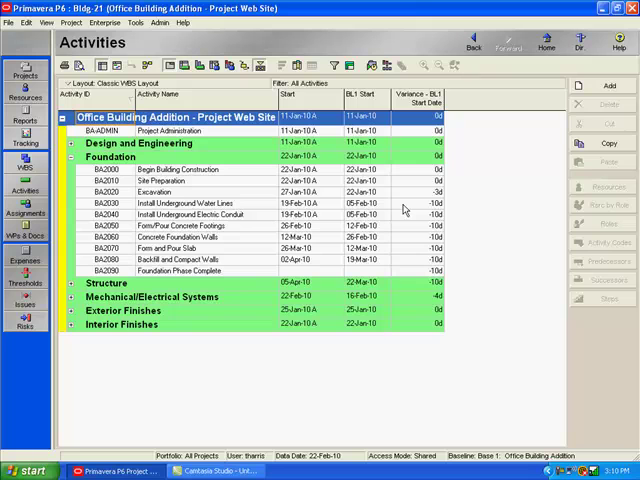
{"action": "mouse_move", "coordinate": [405, 205]}
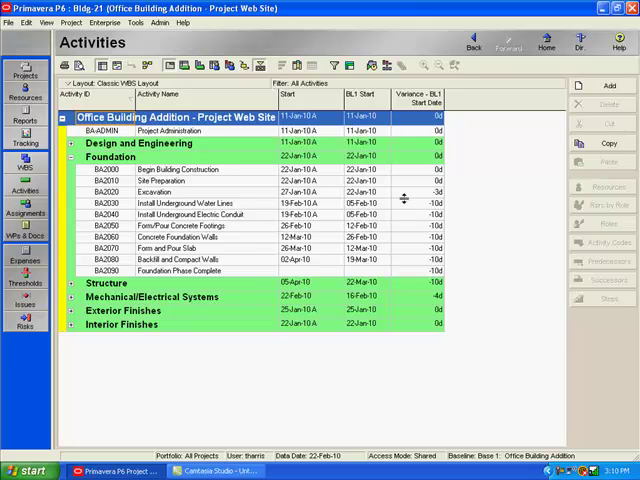
{"action": "mouse_move", "coordinate": [390, 197]}
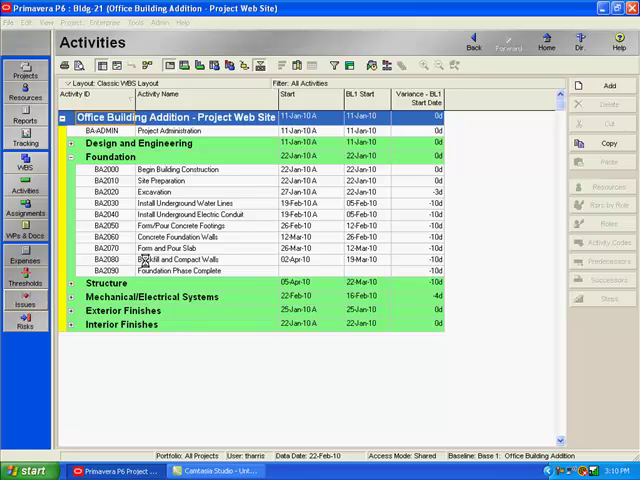
Bring up the Project Issues page listing the eight open issues
{"action": "left_click", "coordinate": [25, 283]}
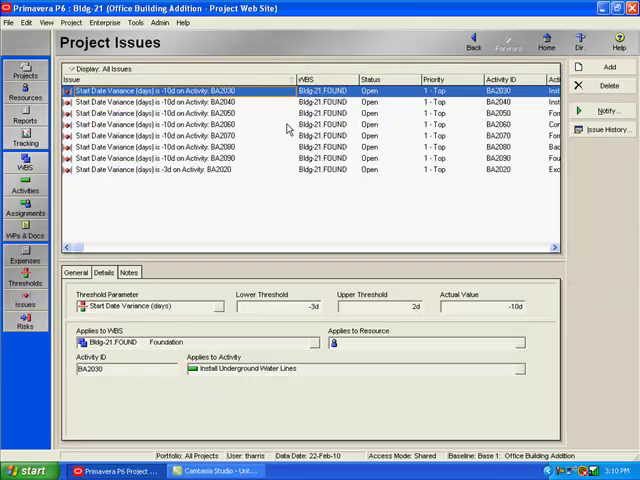